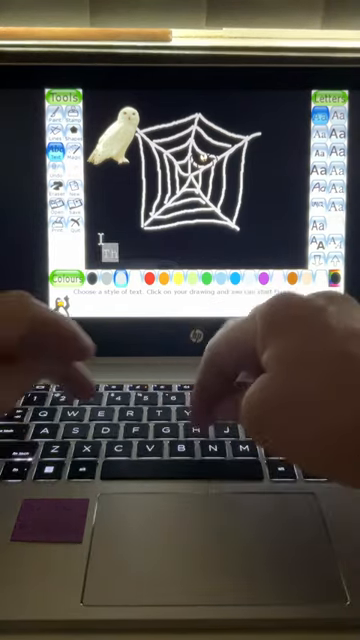
text(The spider)
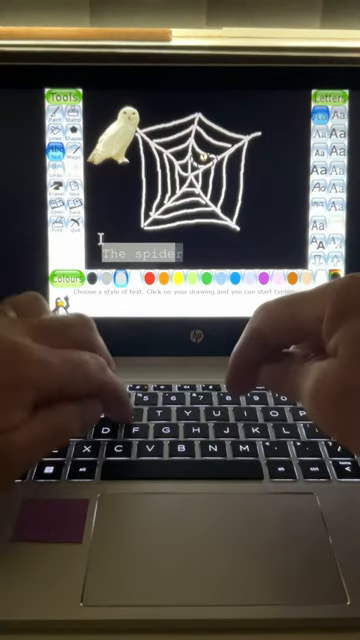
text(was fast)
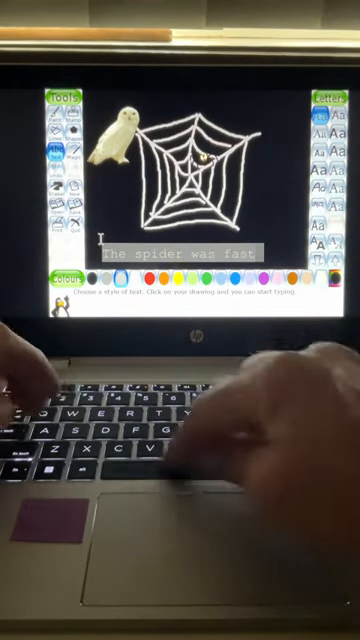
text(asleep)
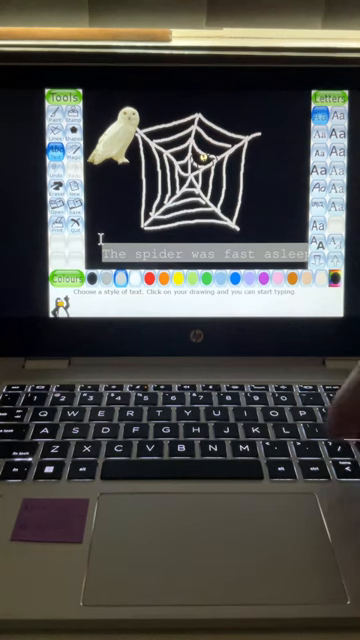